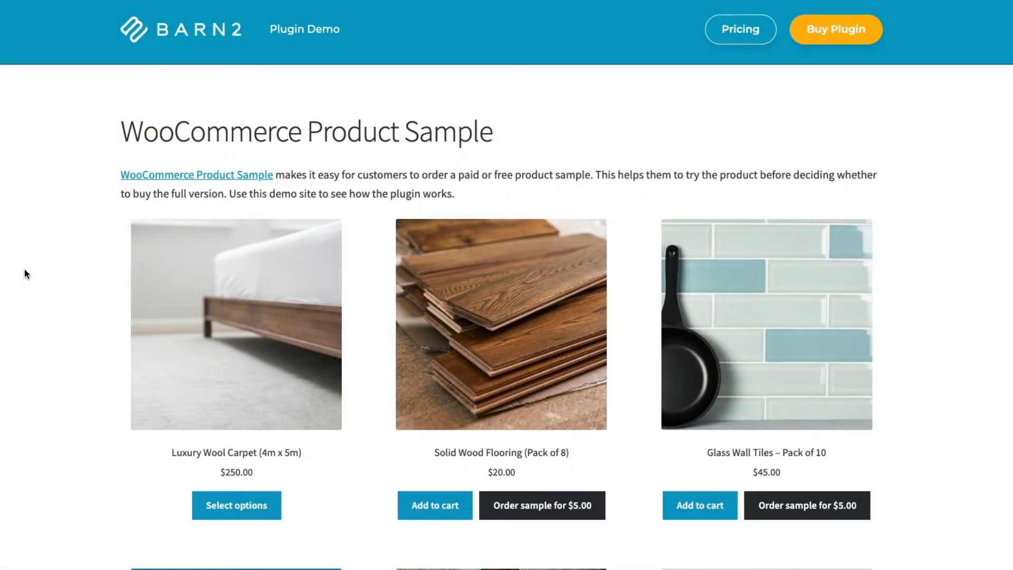
# Step: Order a $5.00 Made to Measure Suit sample and review the cart's two $5 samples totalling $10
pyautogui.scroll(-3)
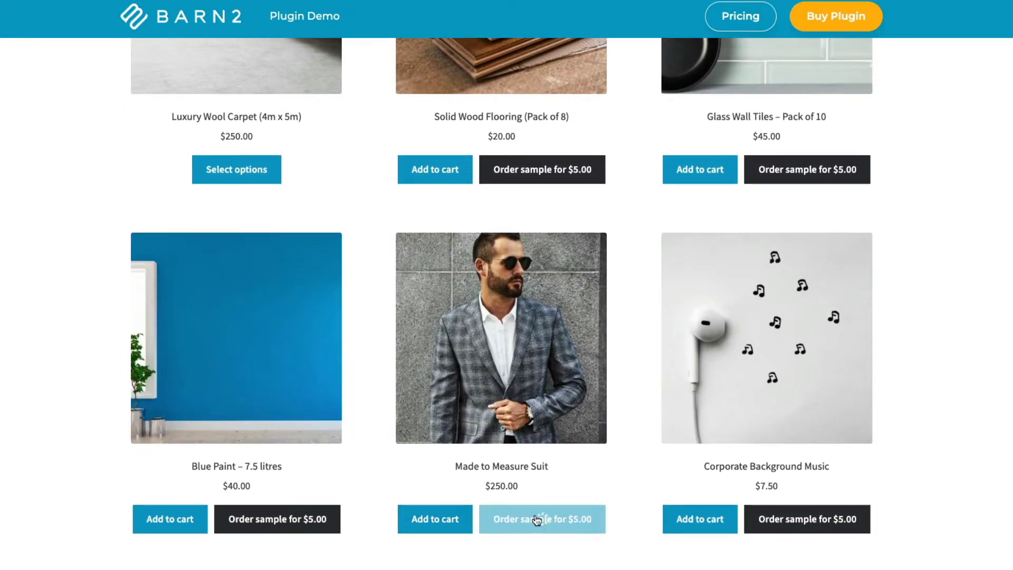
pyautogui.click(541, 518)
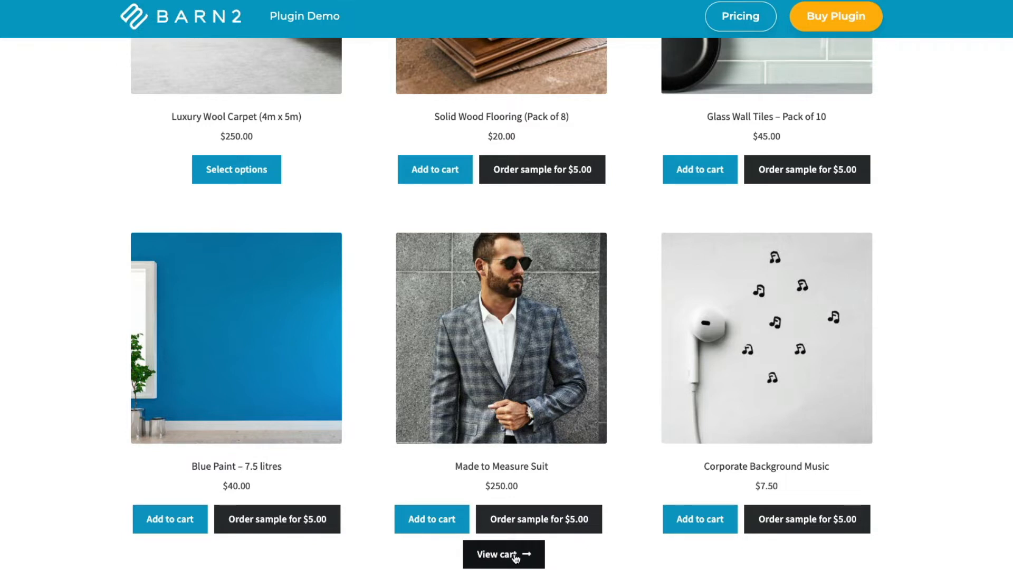
pyautogui.click(503, 554)
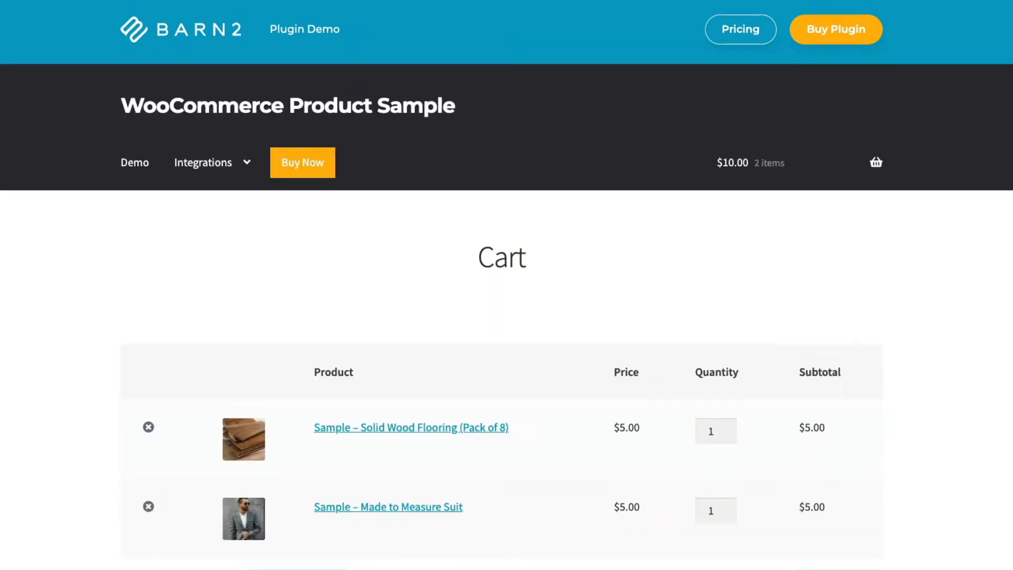
pyautogui.scroll(-3)
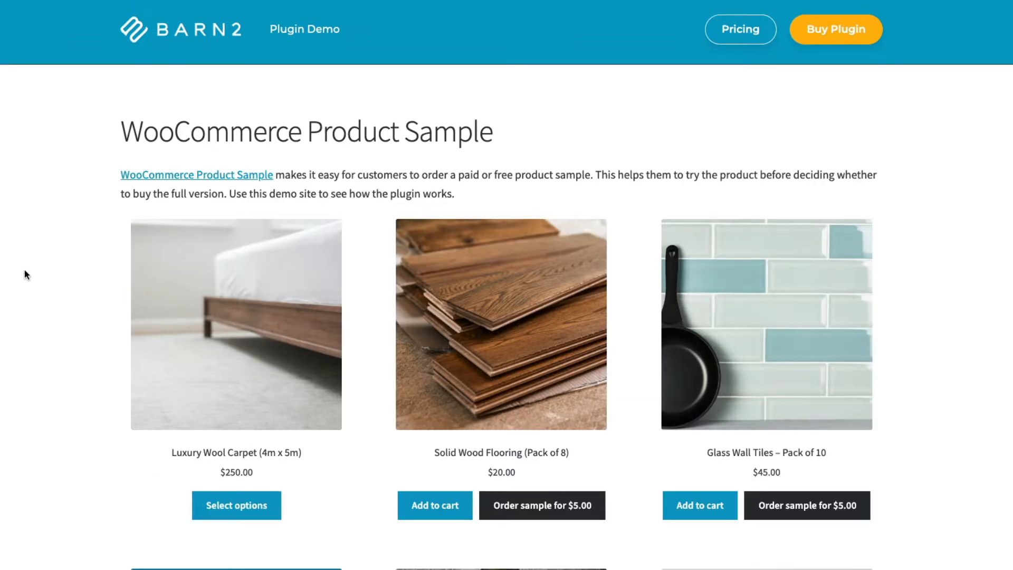
pyautogui.scroll(-3)
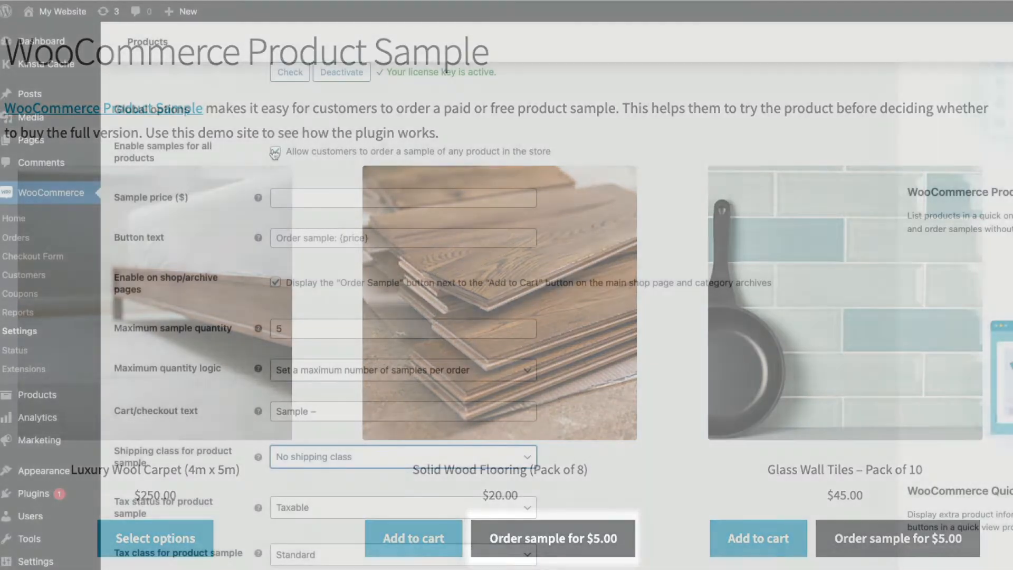
# Step: Enter a global sample price of 5 and a maximum sample quantity of 3
pyautogui.click(276, 152)
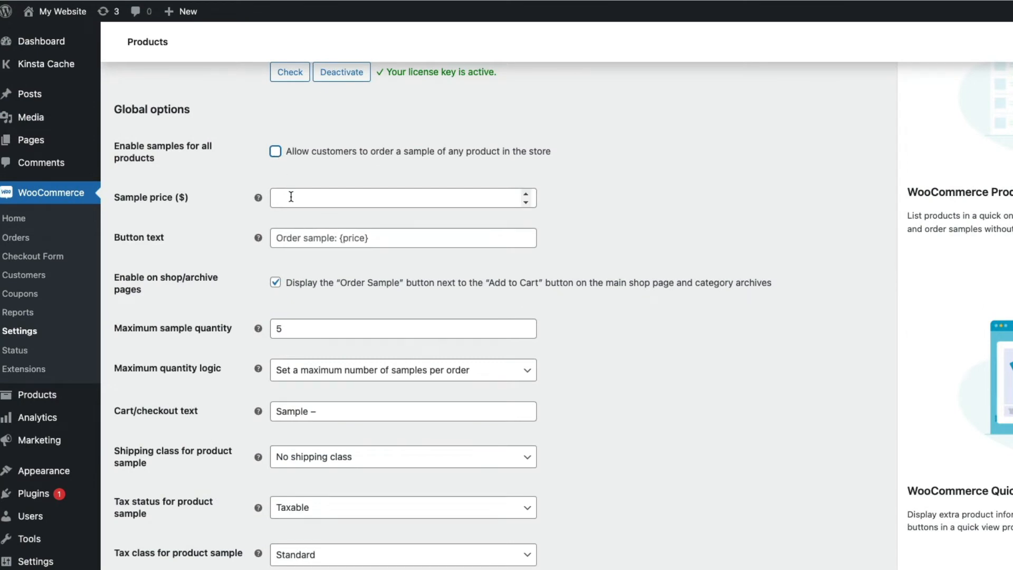
pyautogui.write('5')
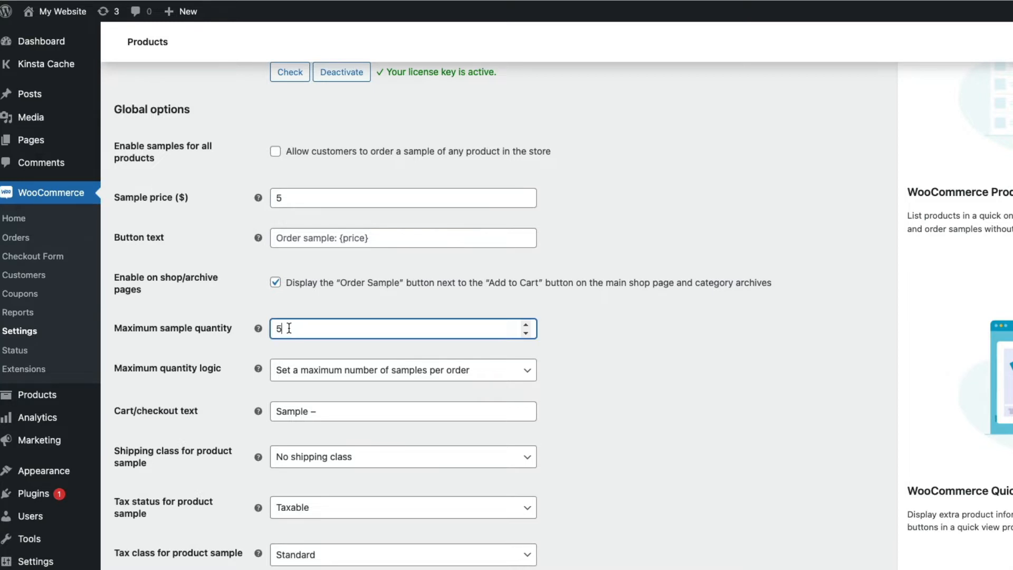
pyautogui.write('3')
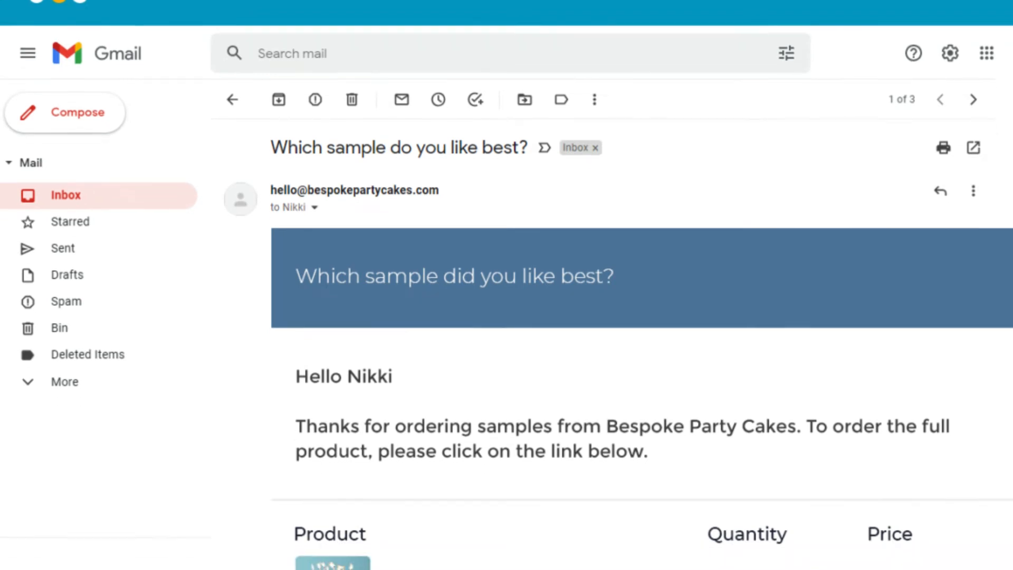
pyautogui.scroll(-3)
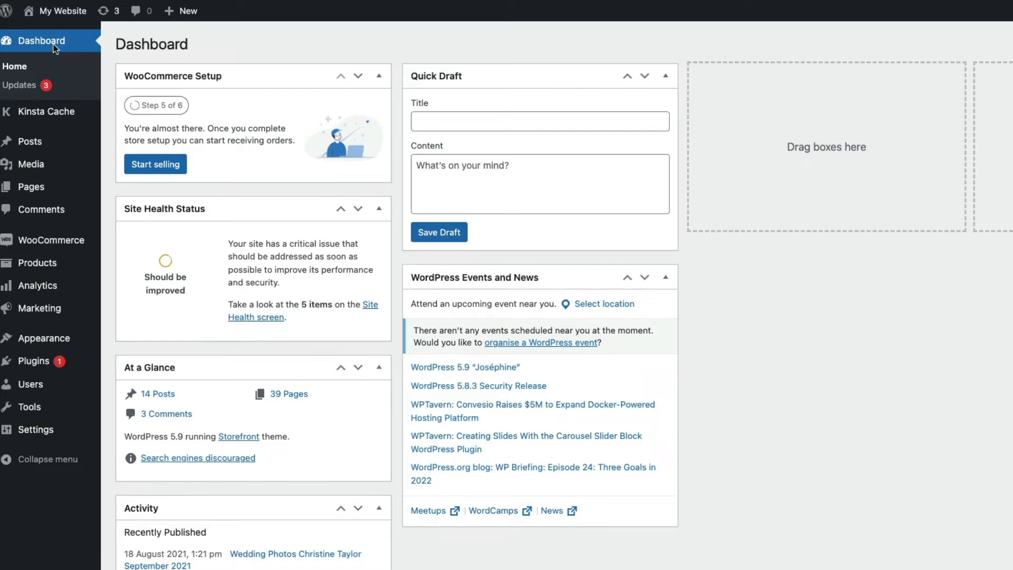
pyautogui.moveTo(9, 298)
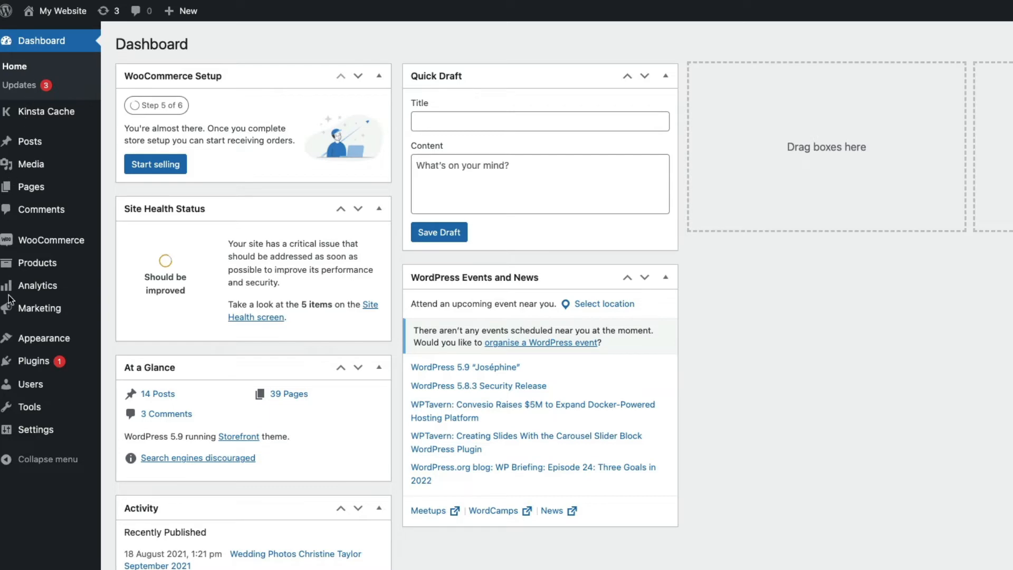
pyautogui.moveTo(33, 360)
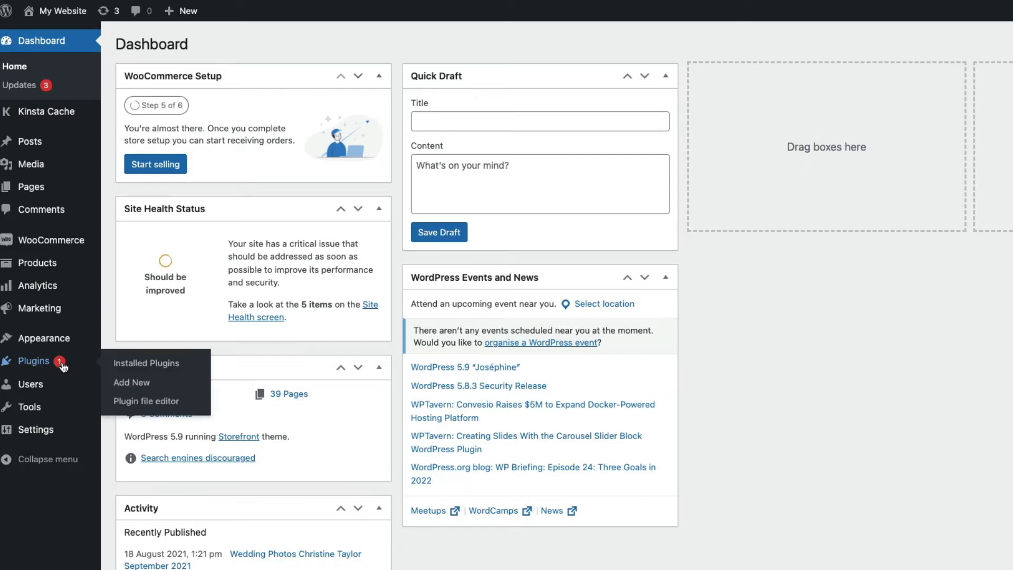
# Step: Go through Upload Plugin, then reach the WooCommerce Product Sample plugin's settings from Installed Plugins
pyautogui.click(131, 382)
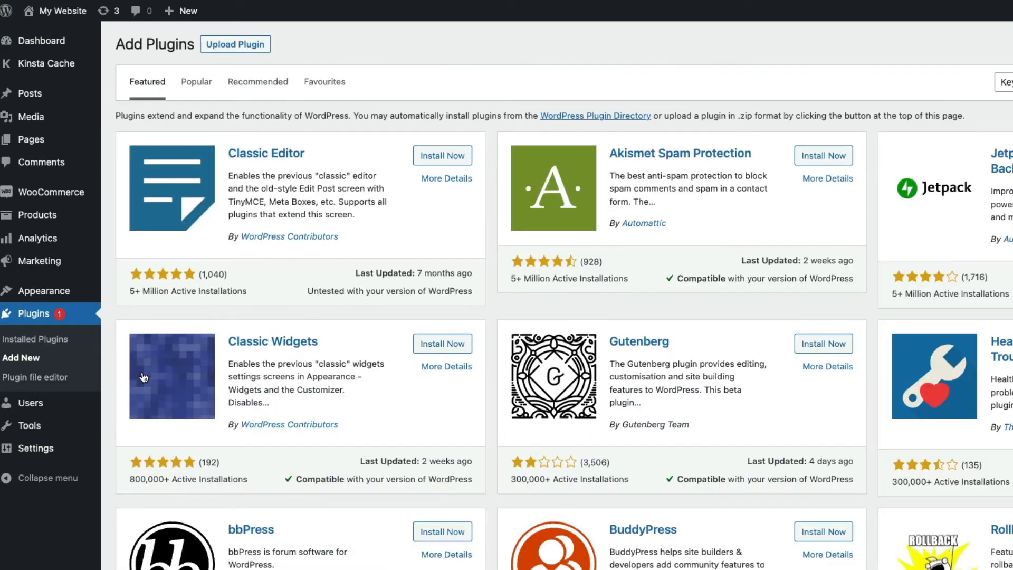
pyautogui.click(235, 45)
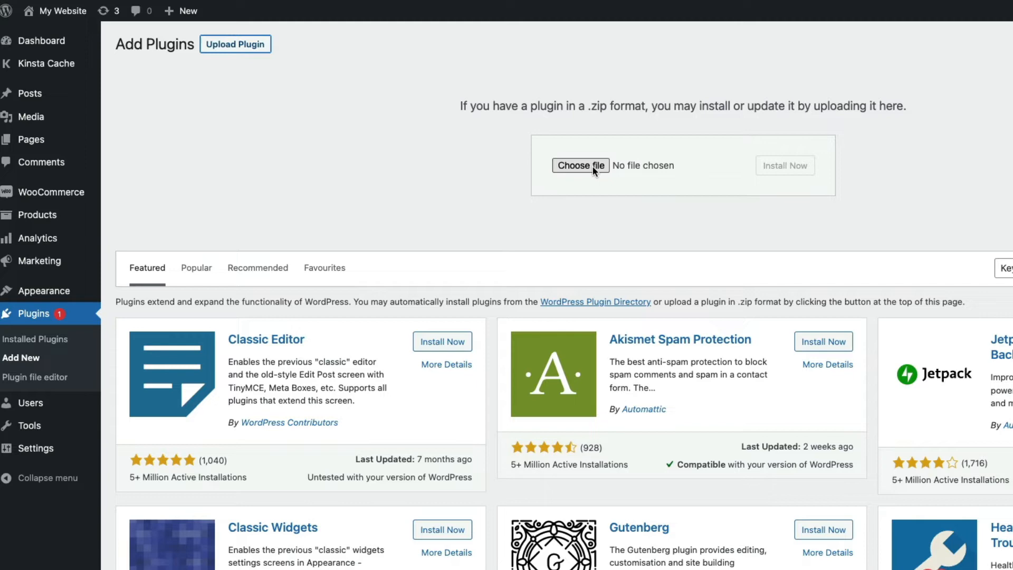
pyautogui.moveTo(388, 240)
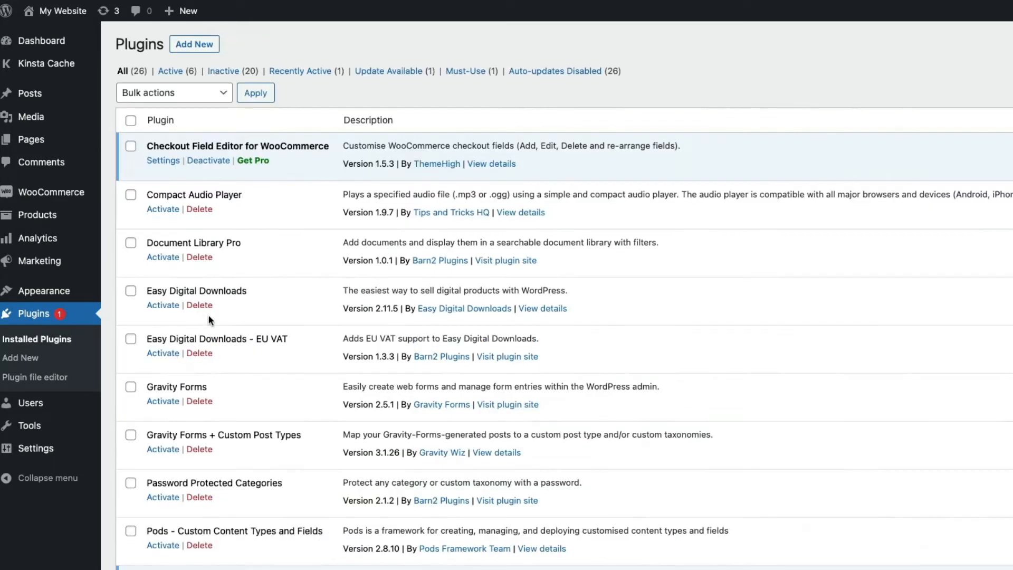
pyautogui.scroll(-3)
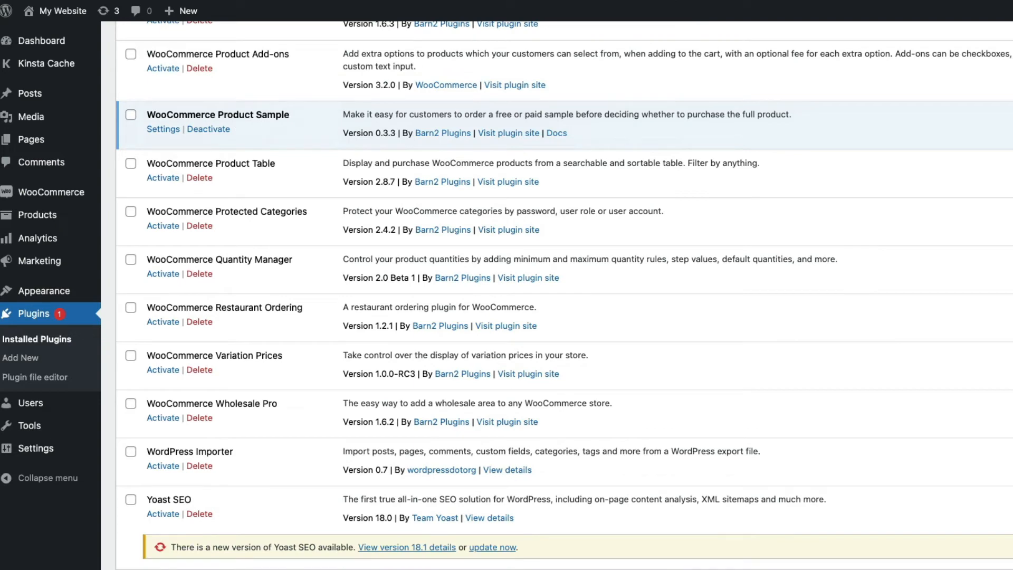
pyautogui.moveTo(163, 133)
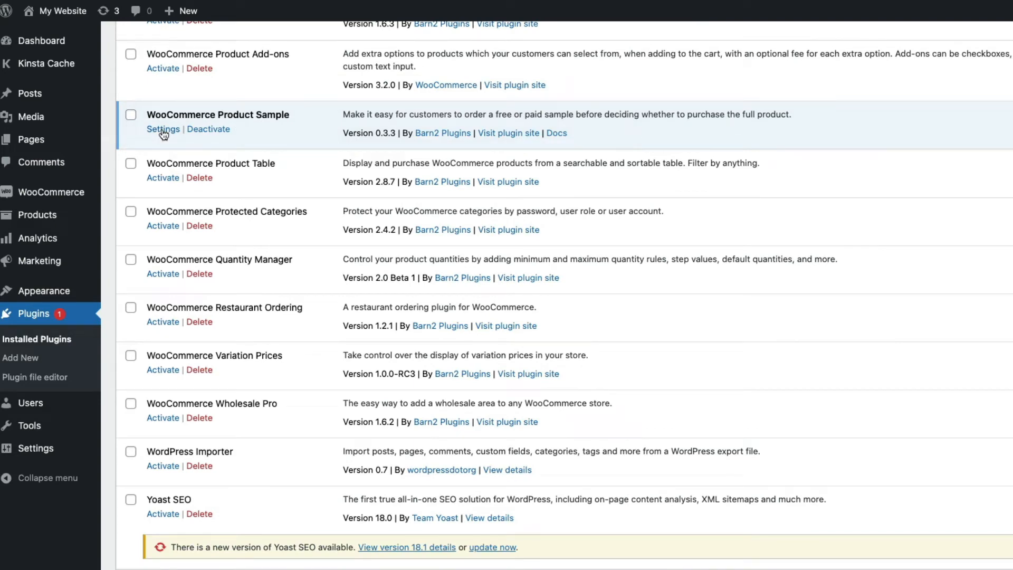
pyautogui.click(163, 128)
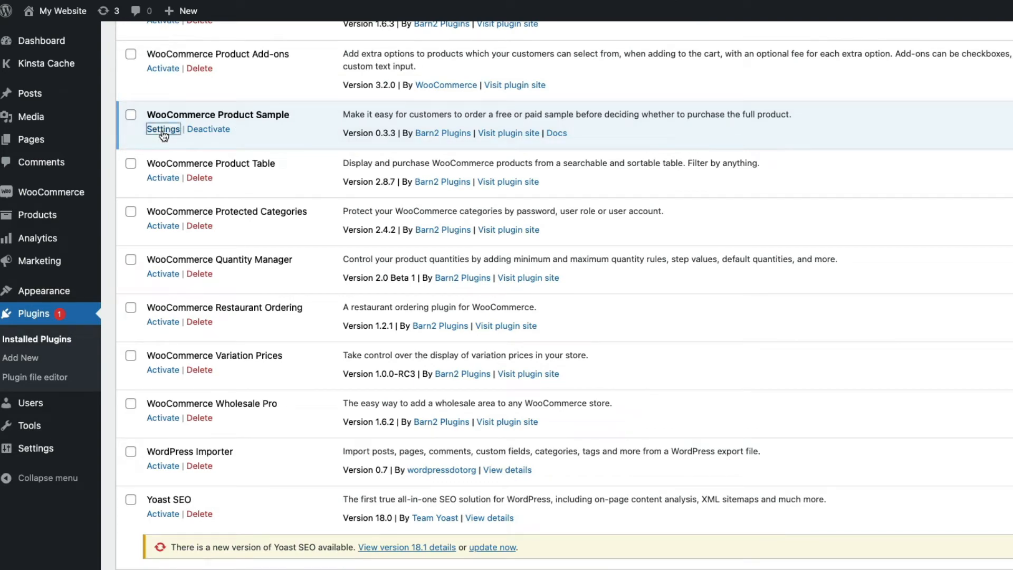
pyautogui.click(163, 128)
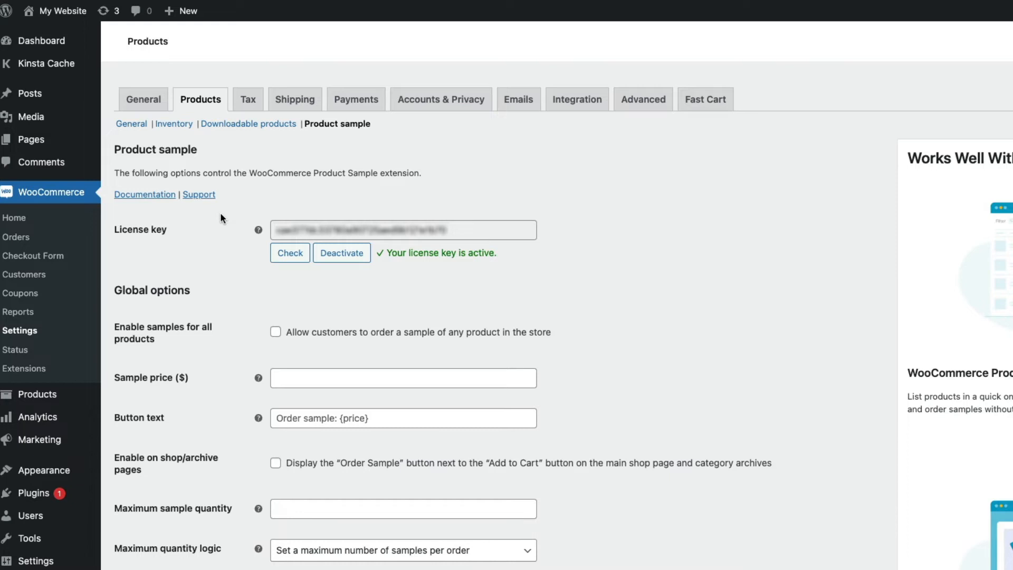
# Step: Enable samples for all products at price 5, enable them on shop/archive pages, and save changes
pyautogui.scroll(-3)
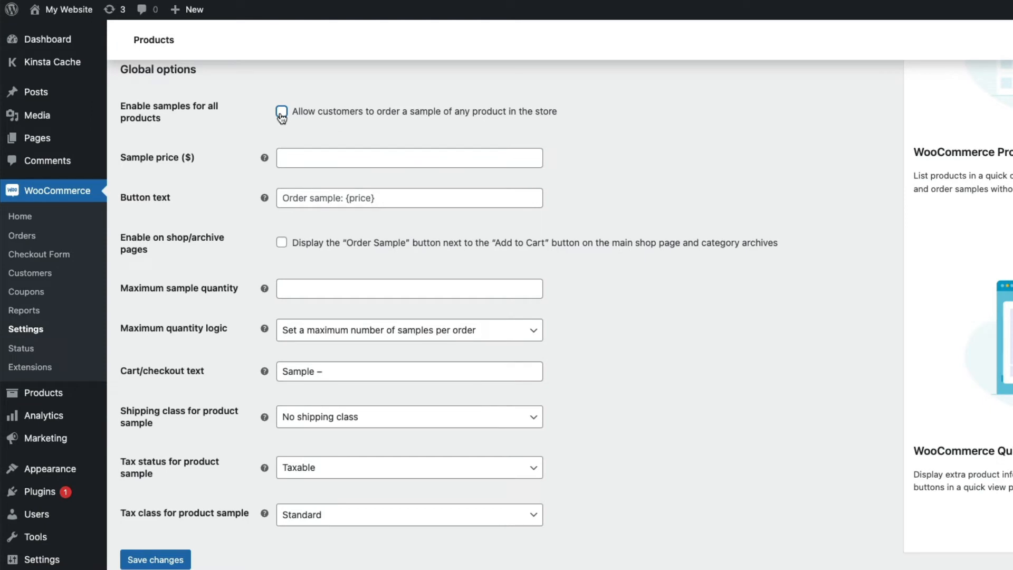
pyautogui.click(281, 110)
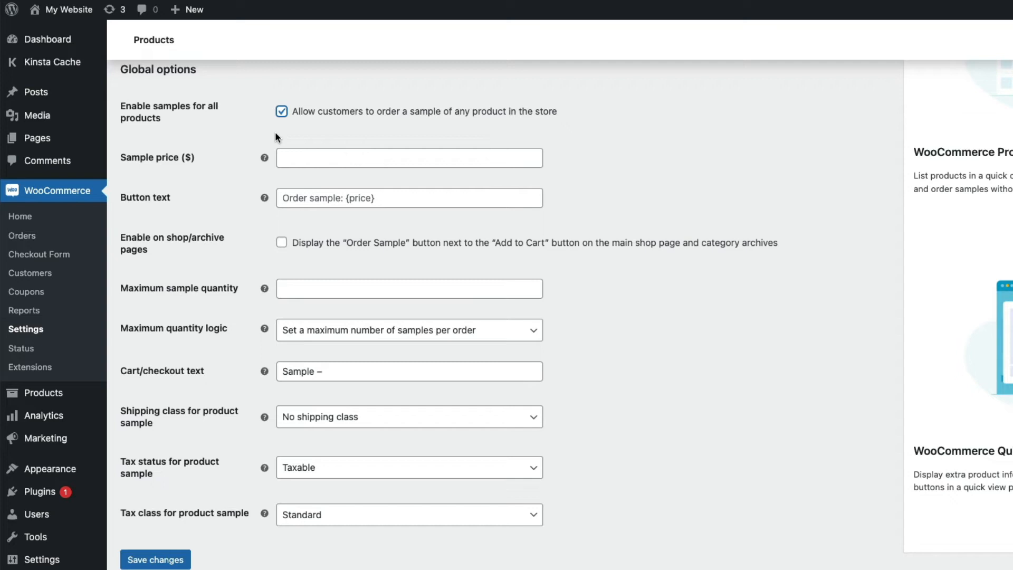
pyautogui.write('5')
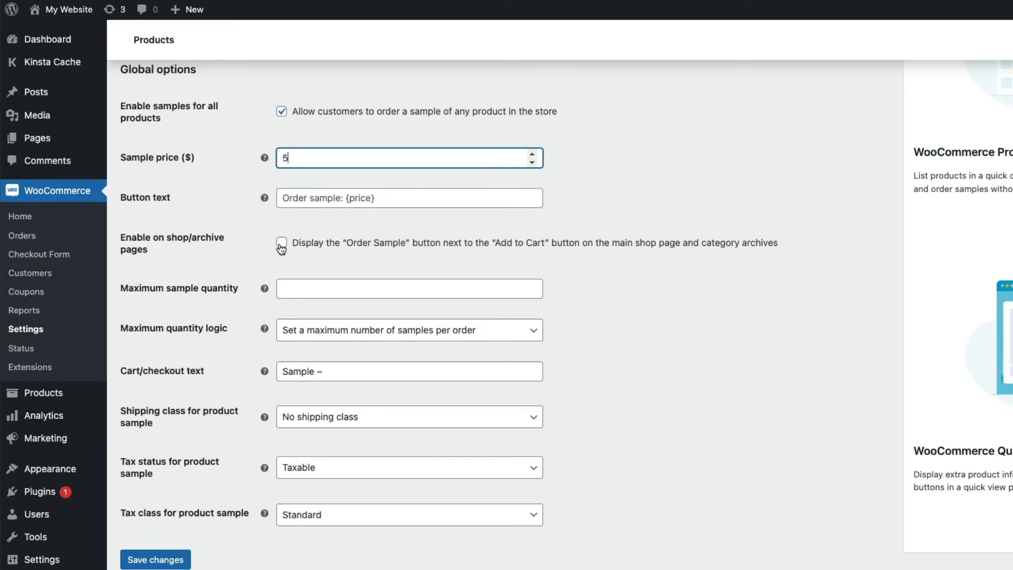
pyautogui.click(280, 243)
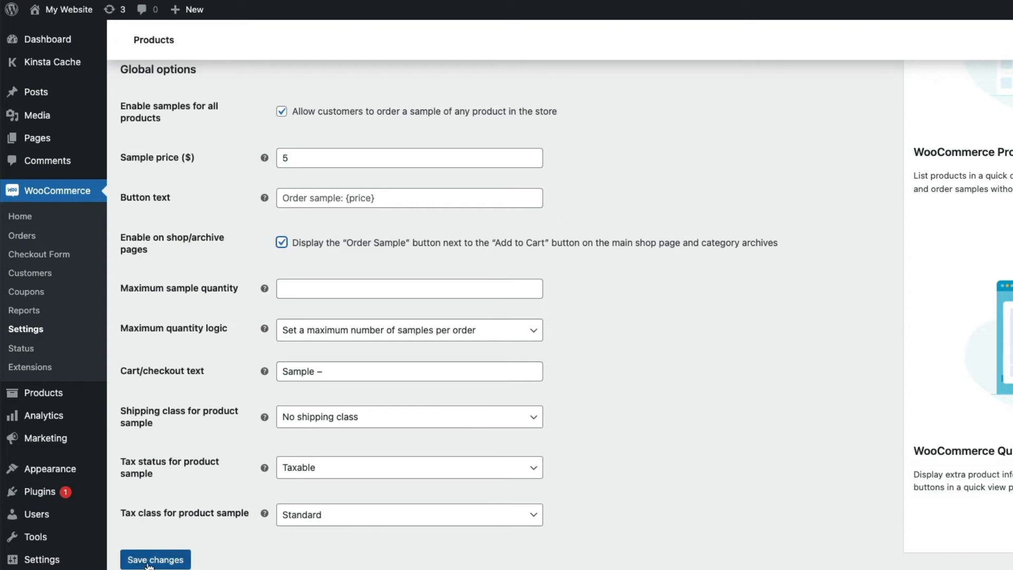
pyautogui.click(155, 560)
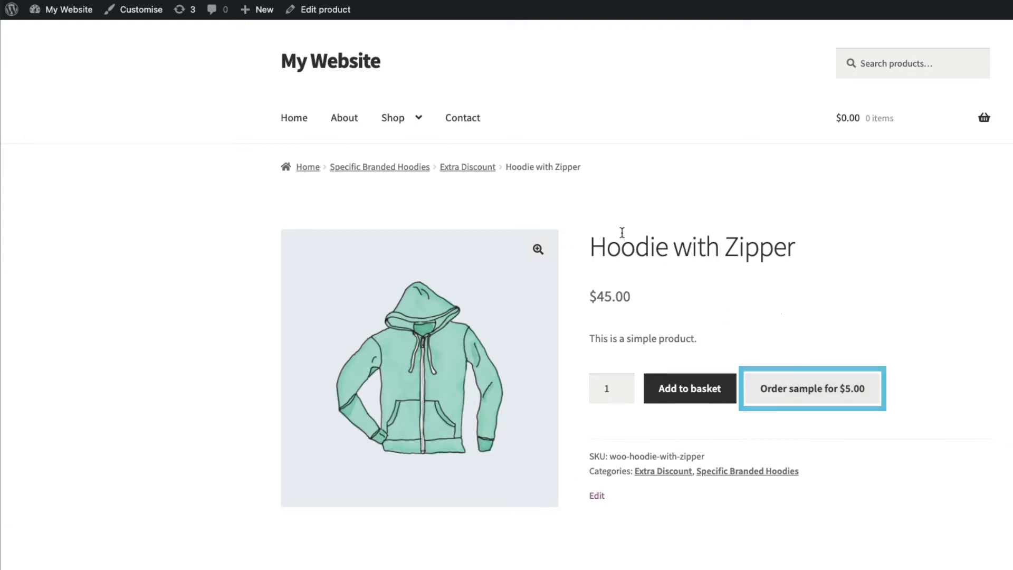
pyautogui.moveTo(323, 9)
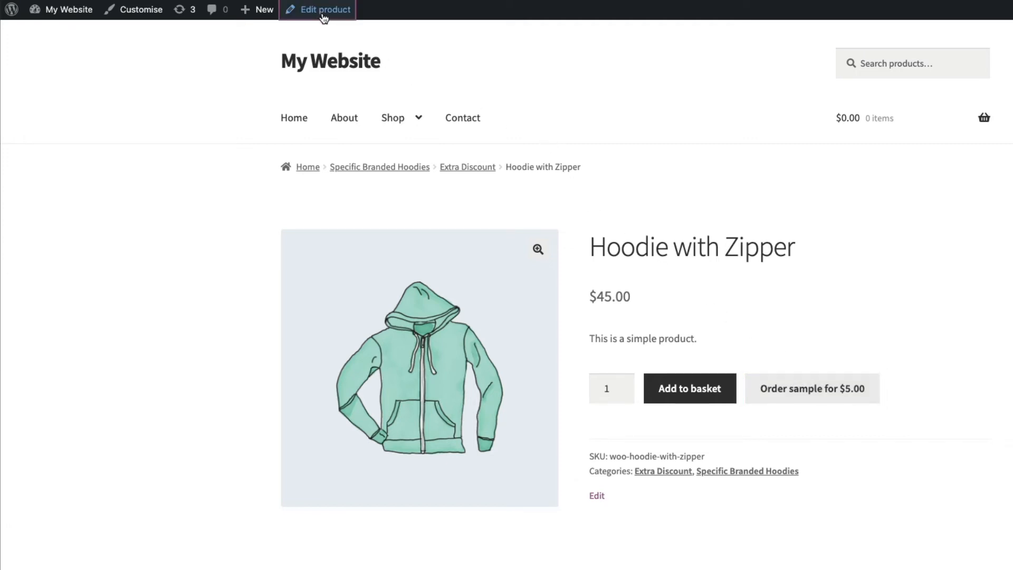
# Step: Edit the hoodie product and reach its Product samples option under Product data
pyautogui.click(324, 9)
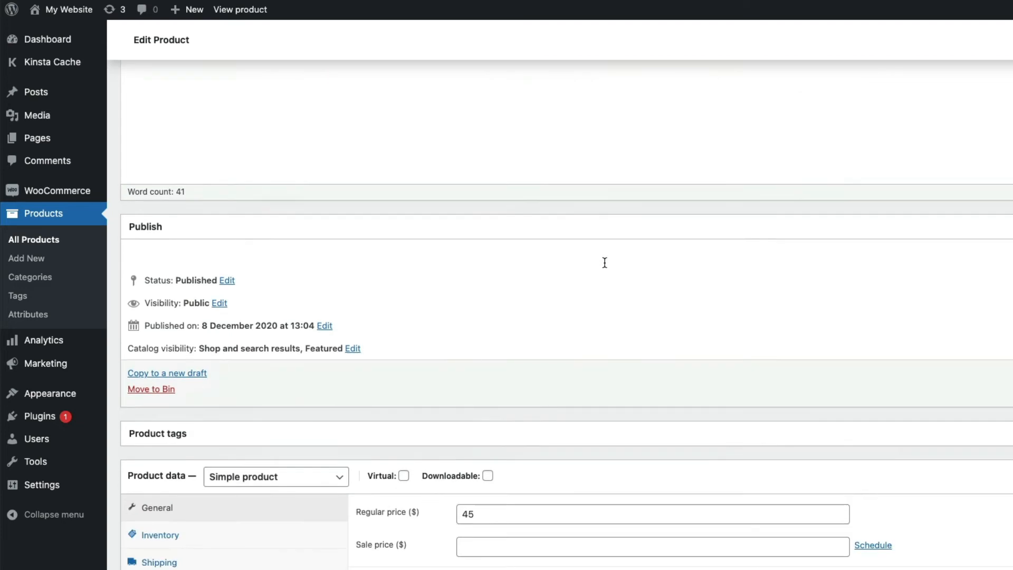
pyautogui.scroll(-3)
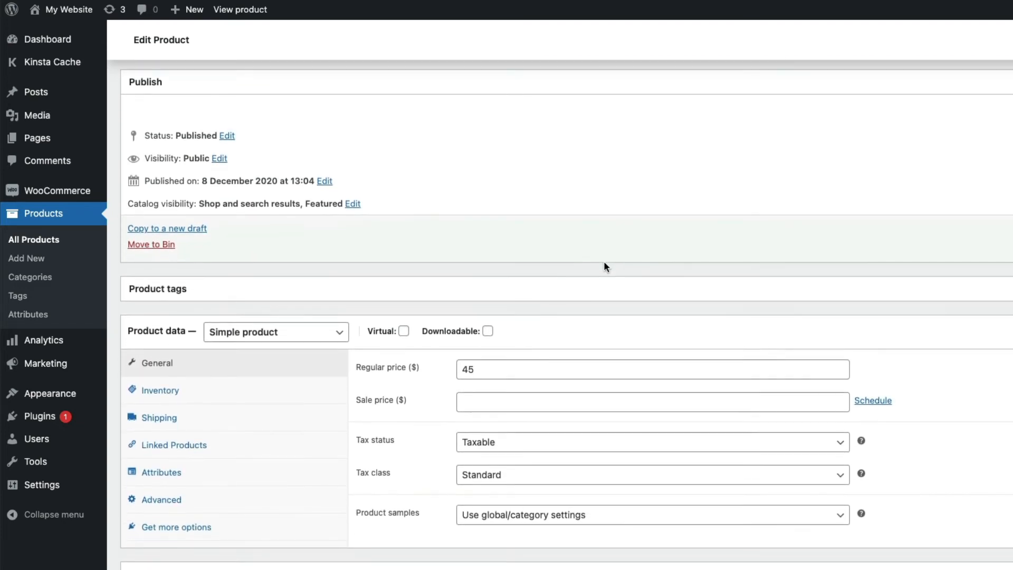
pyautogui.scroll(-3)
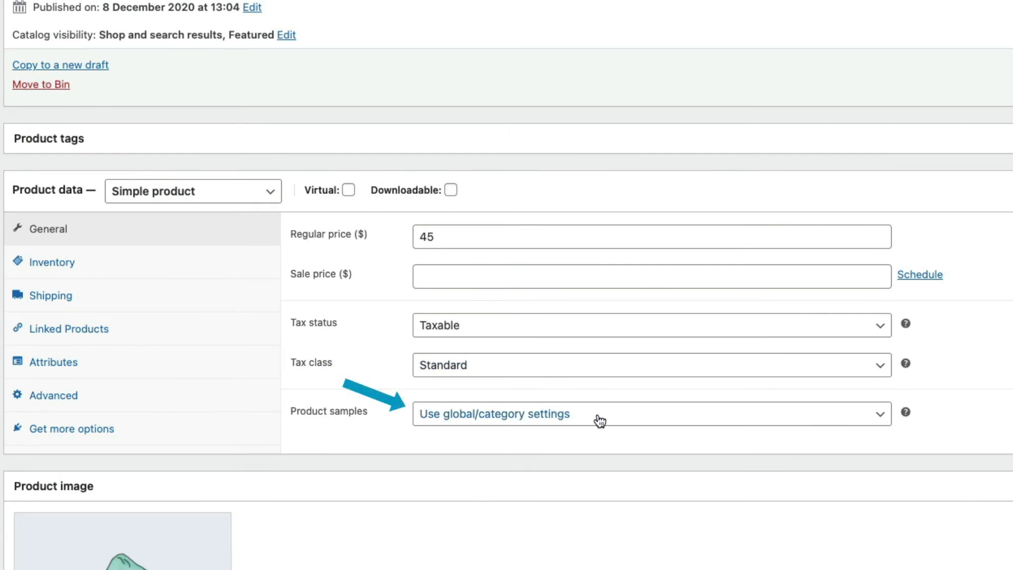
pyautogui.click(646, 414)
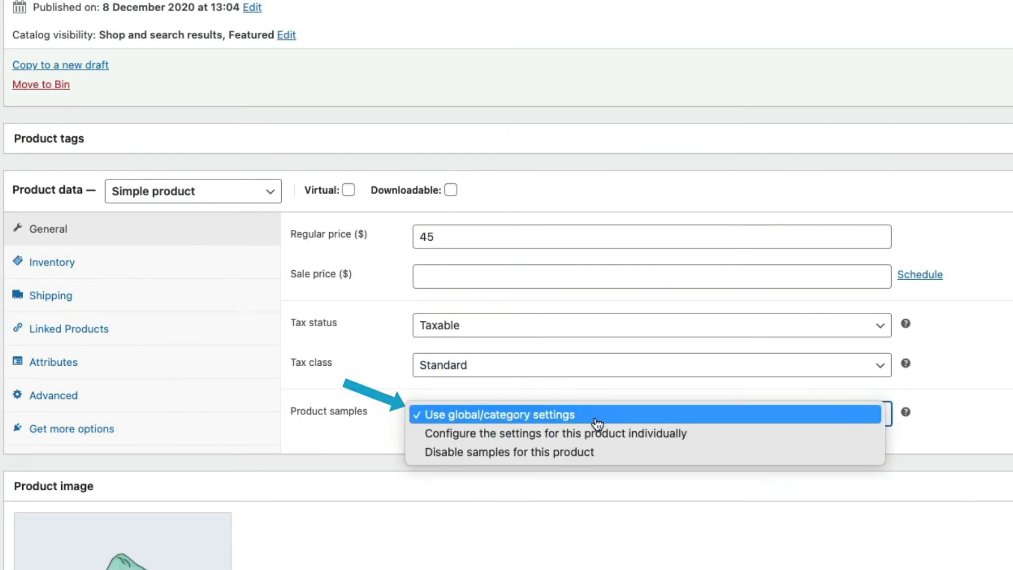
pyautogui.moveTo(586, 451)
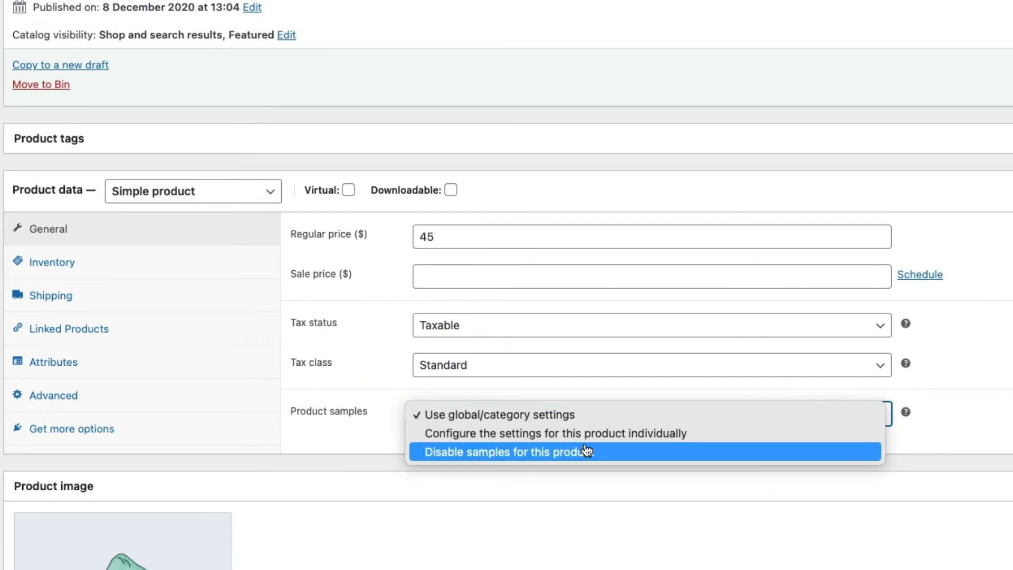
pyautogui.moveTo(585, 433)
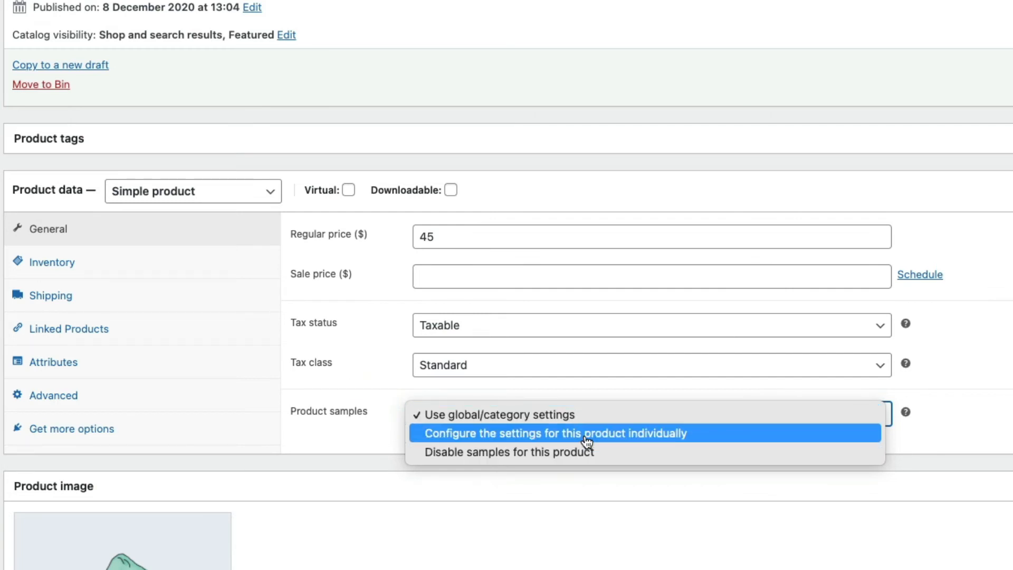
# Step: Set Product samples to 'Disable samples for this product' and update the product
pyautogui.click(554, 432)
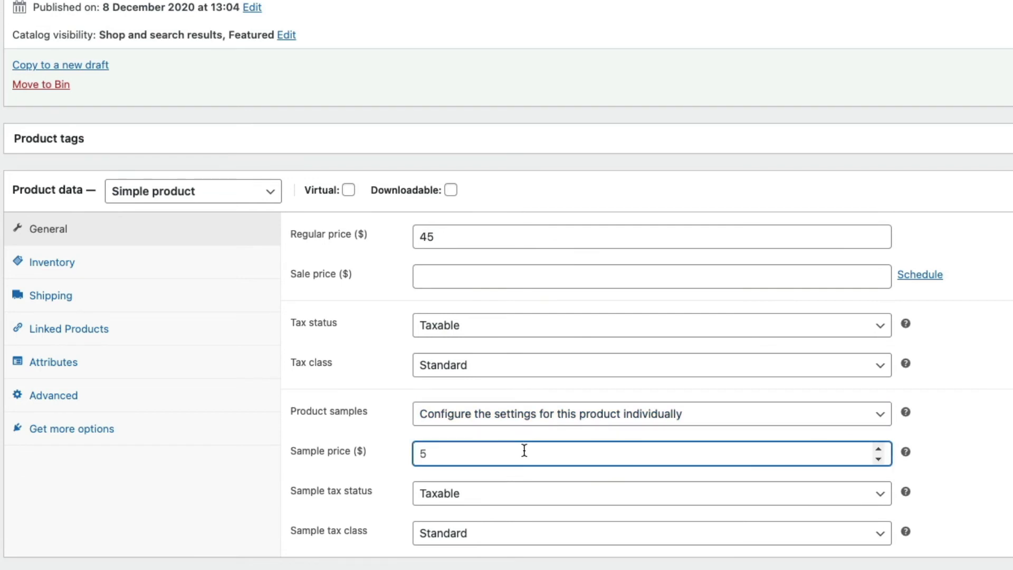
pyautogui.write('3')
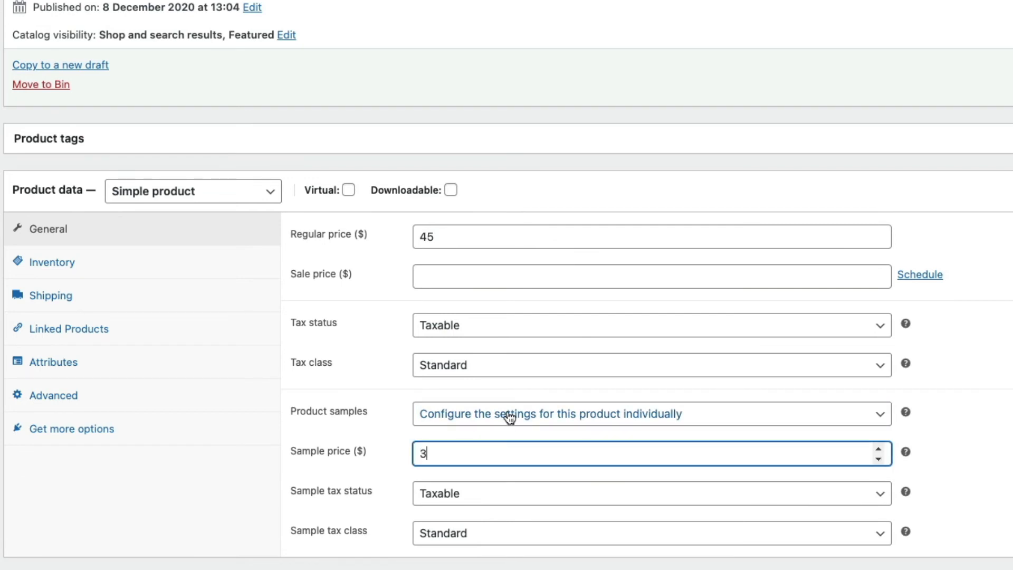
pyautogui.click(651, 414)
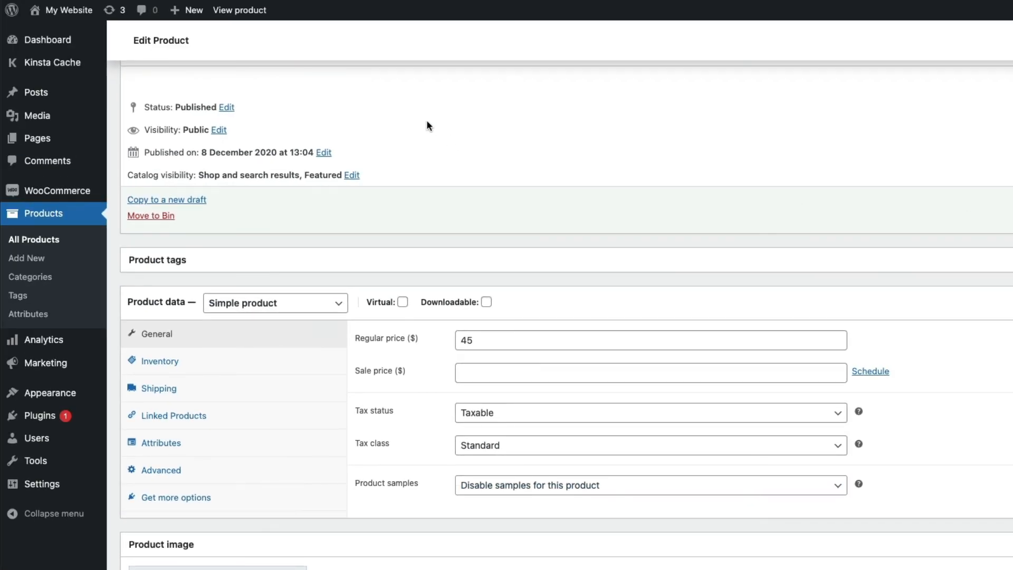
pyautogui.click(240, 9)
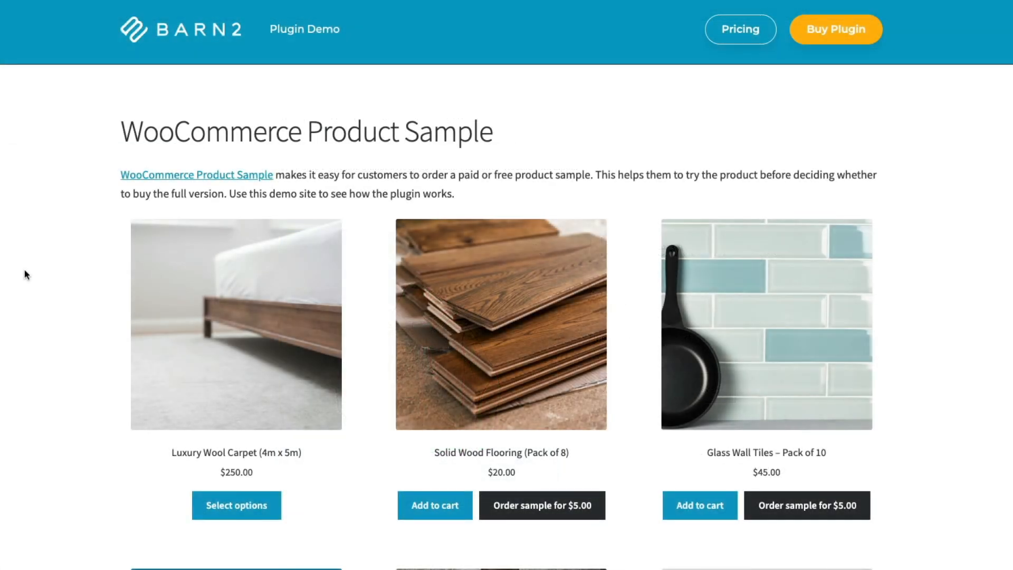
# Step: Order a $5.00 sample of Solid Wood Flooring (Pack of 8) on the Barn2 demo shop
pyautogui.scroll(-3)
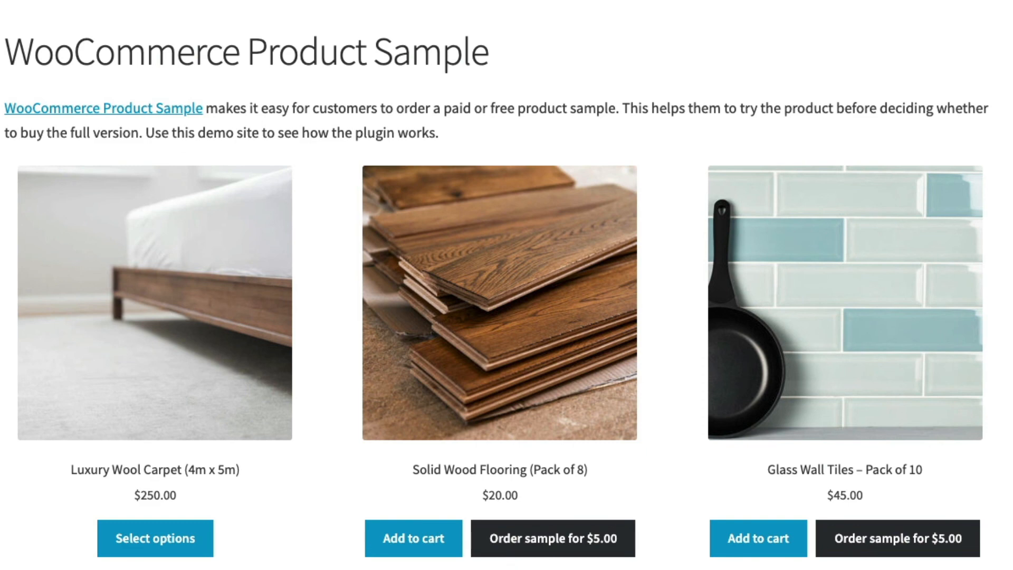
pyautogui.click(552, 537)
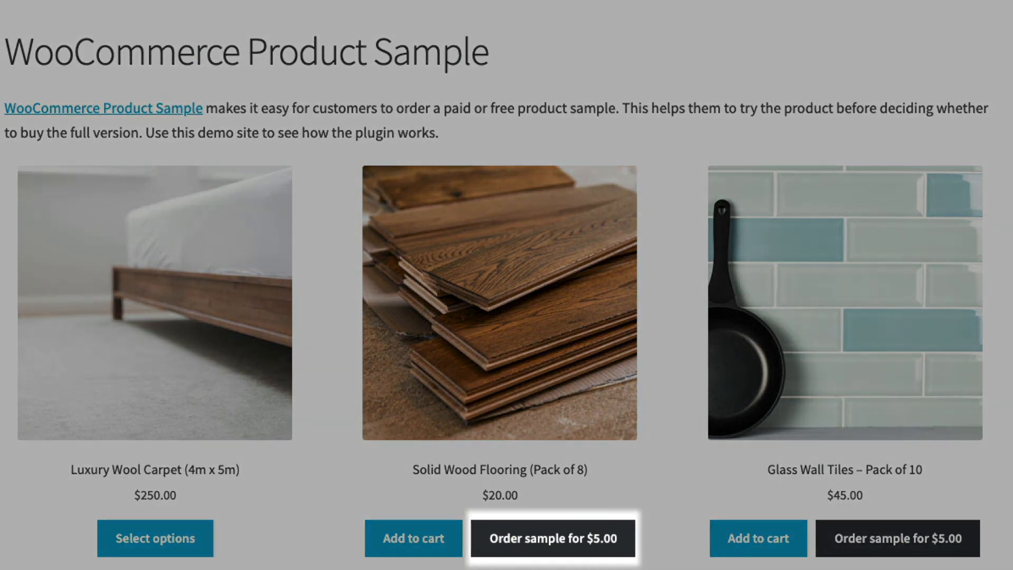